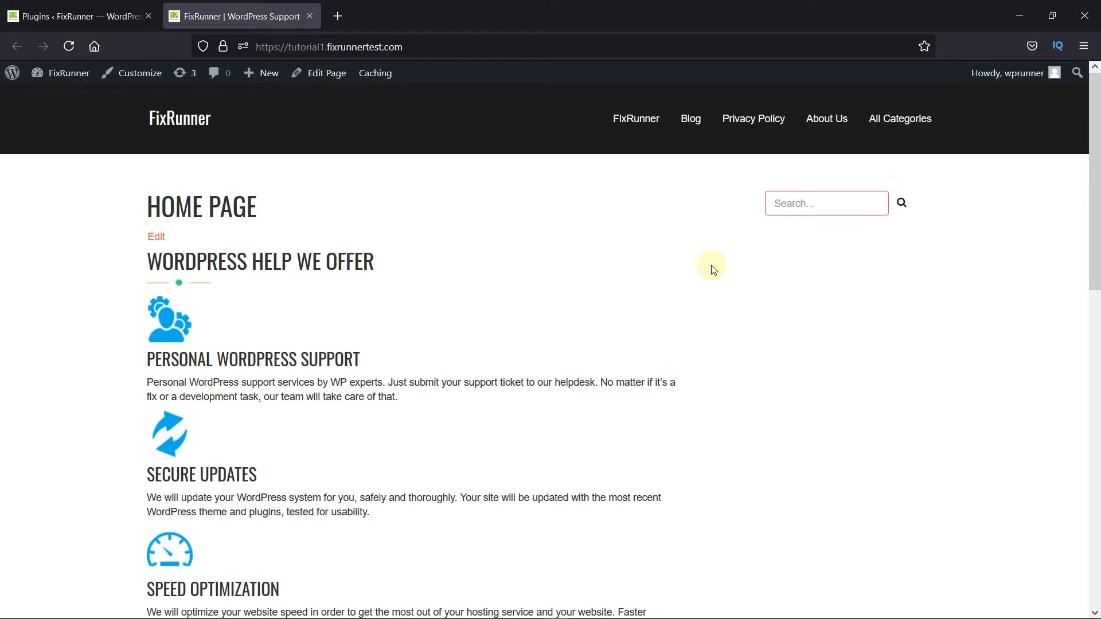
# - Go from the live home page to the site's admin Dashboard
pyautogui.click(76, 15)
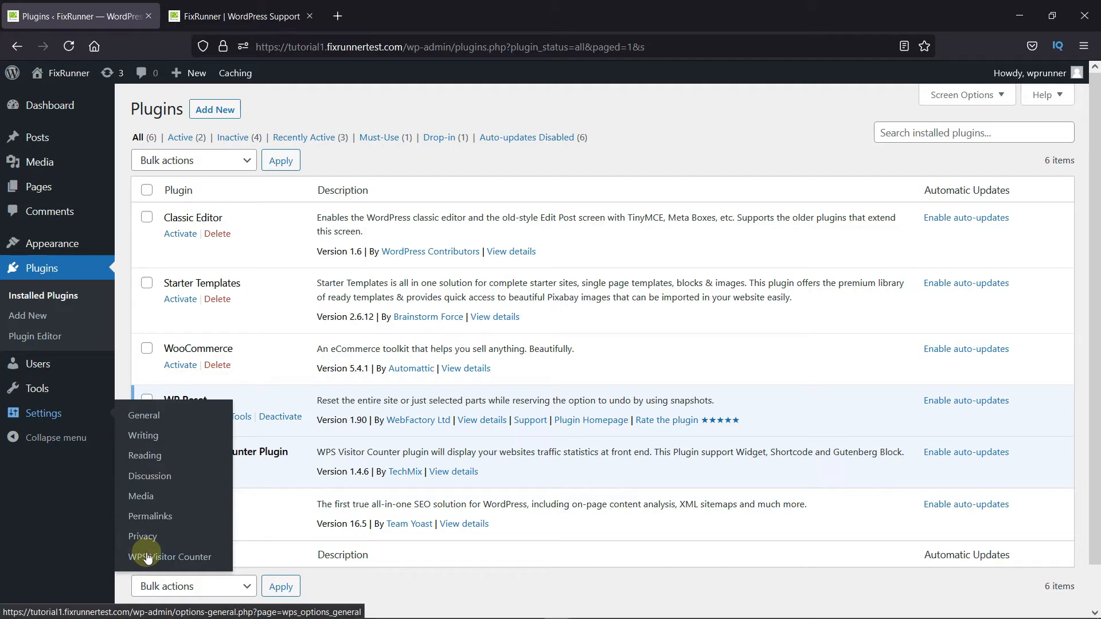
# - Reach the counter style options on the WPS Visitor Counter settings page
pyautogui.click(170, 556)
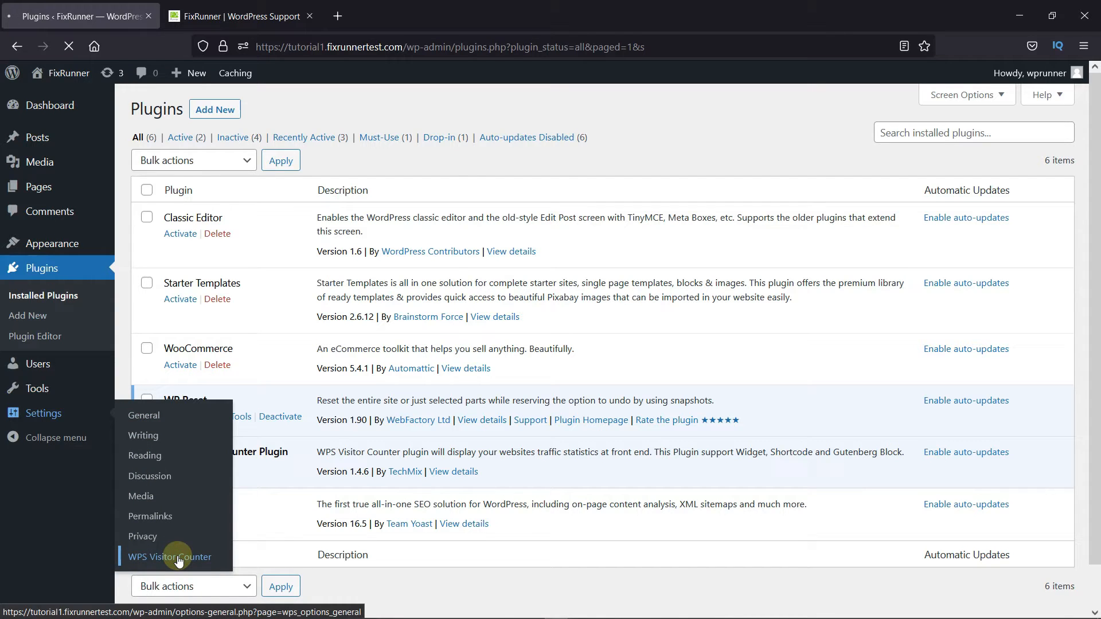
pyautogui.click(170, 557)
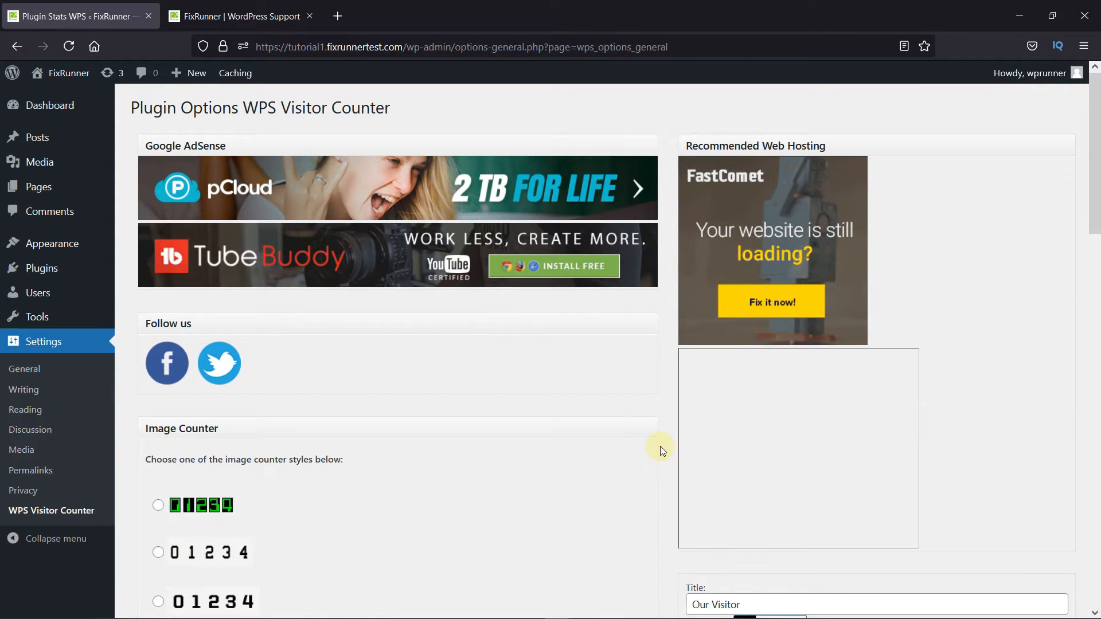
pyautogui.scroll(-3)
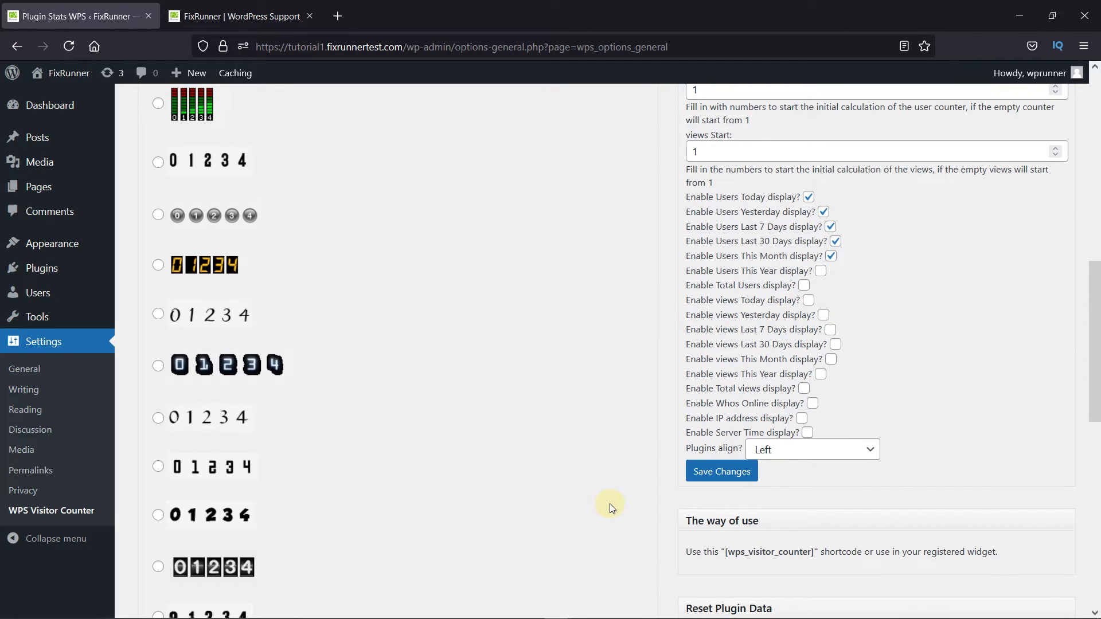
pyautogui.scroll(-3)
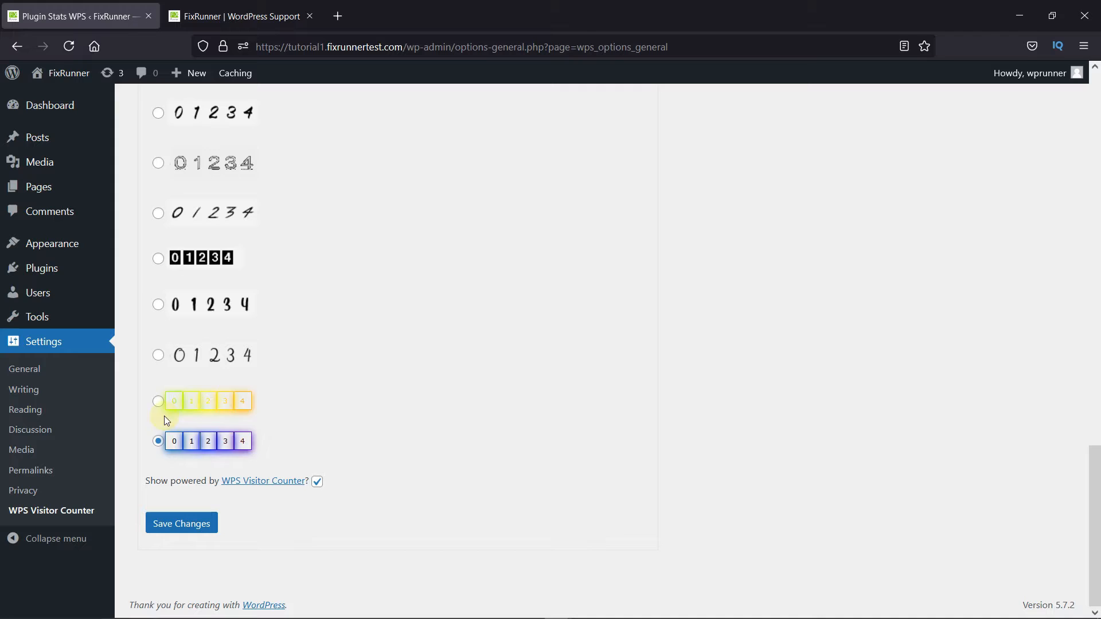
# - Choose the glowing boxed-digit style, untick 'Show powered by', and save the changes
pyautogui.click(159, 401)
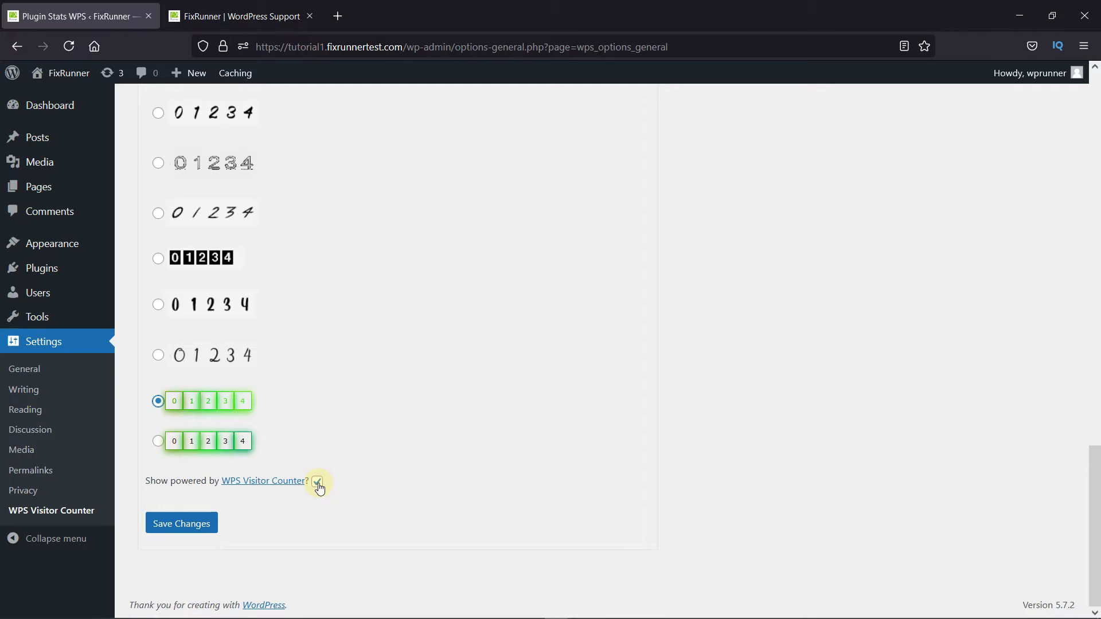
pyautogui.click(317, 480)
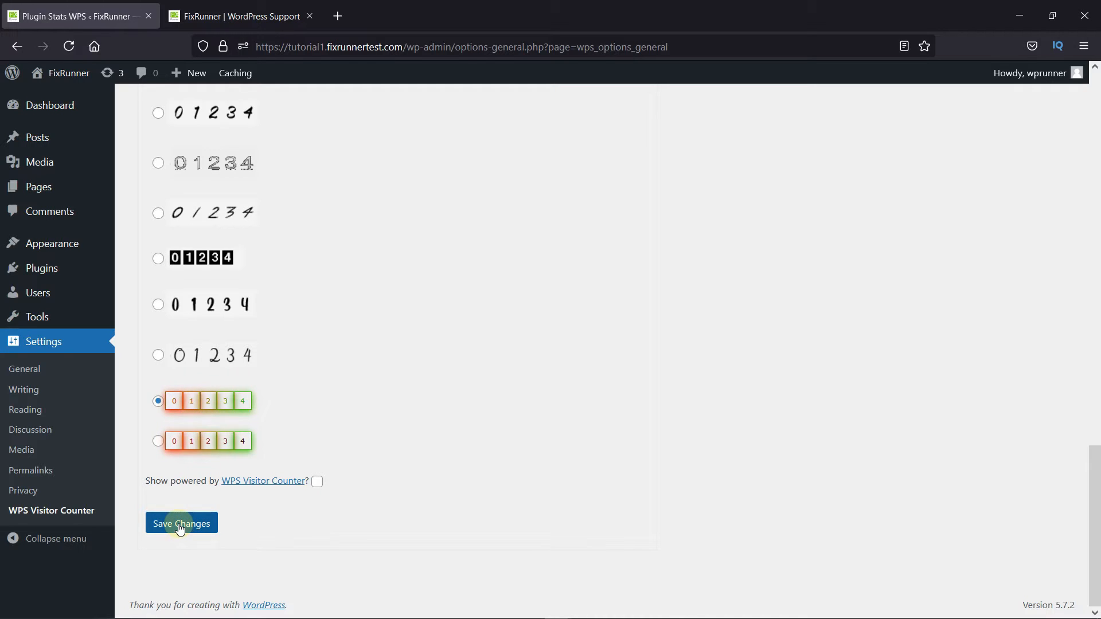
pyautogui.click(181, 523)
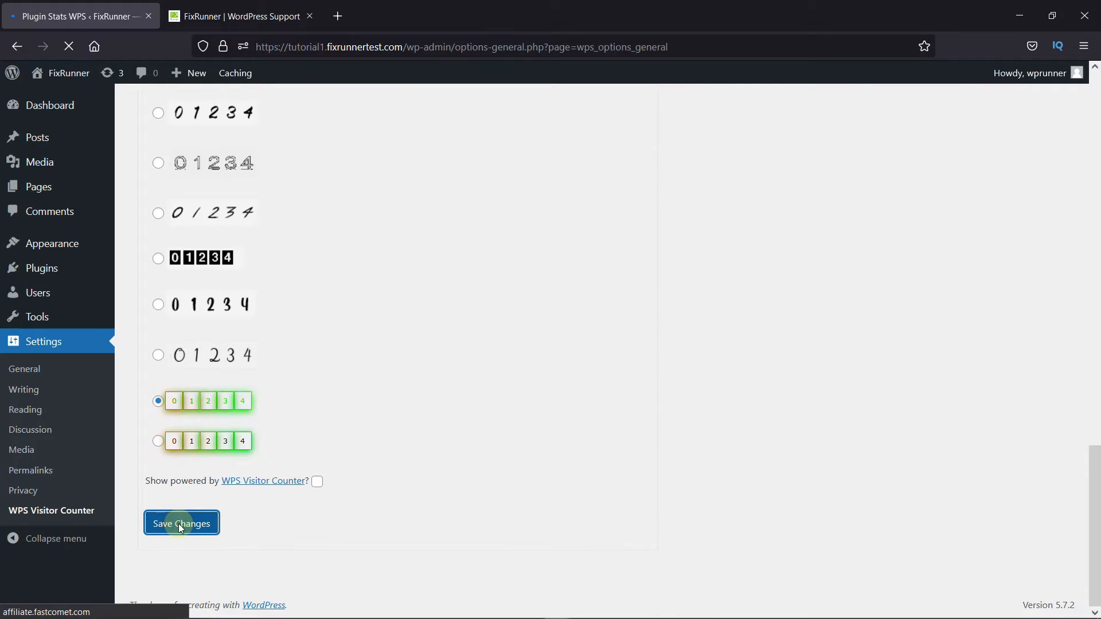
pyautogui.click(180, 523)
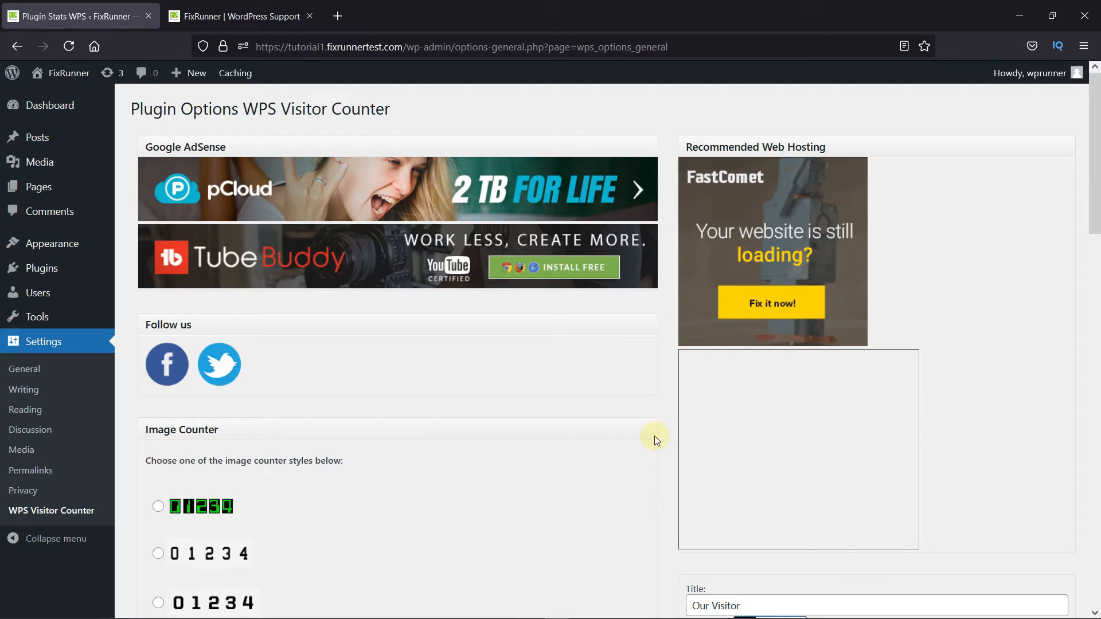
# - Turn off this month's and last 30 days' user counts, keeping today, yesterday and last 7 days, and save
pyautogui.scroll(-3)
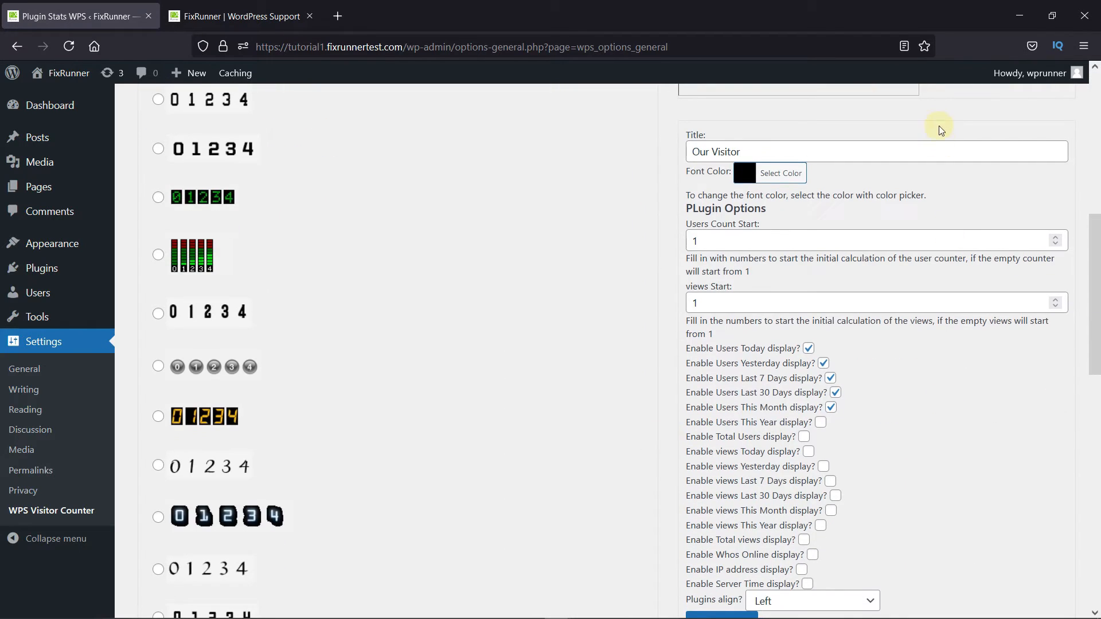
pyautogui.moveTo(877, 323)
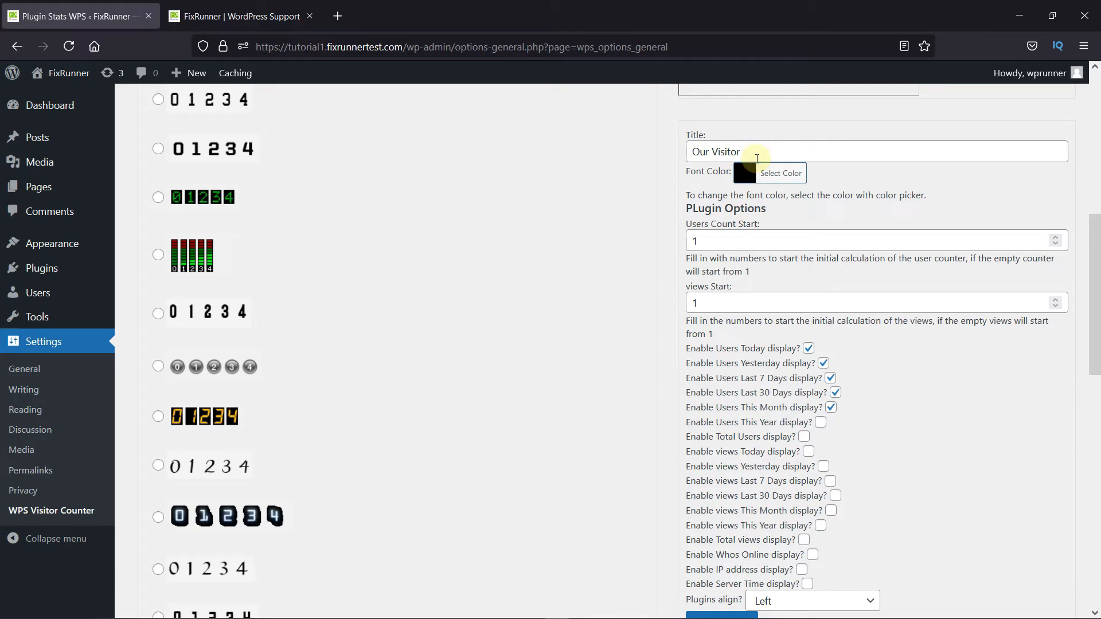
pyautogui.moveTo(734, 180)
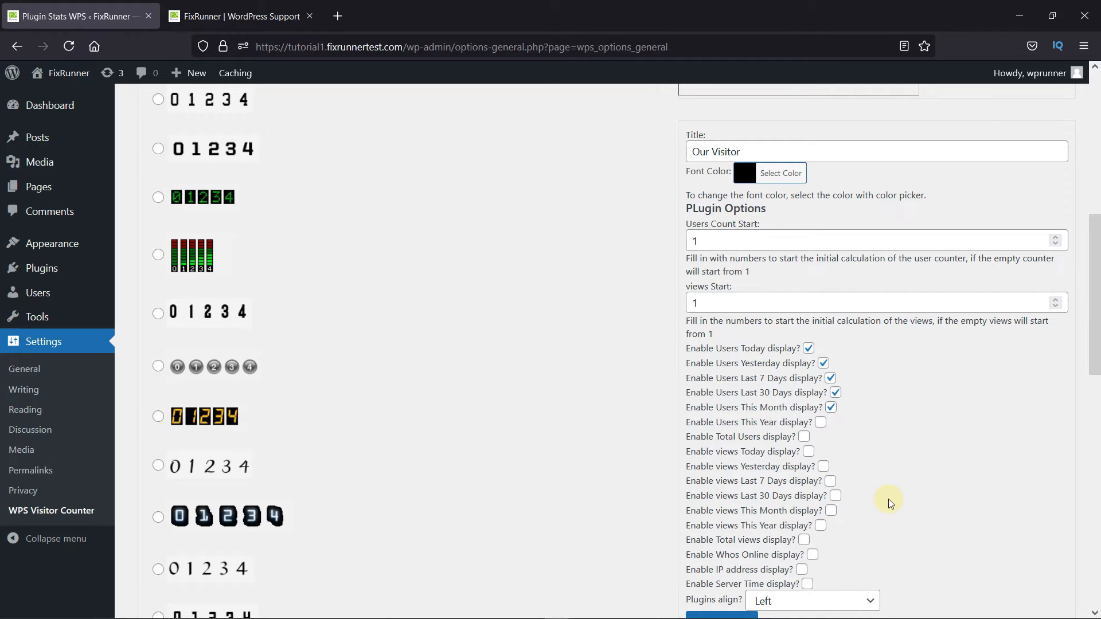
pyautogui.scroll(-3)
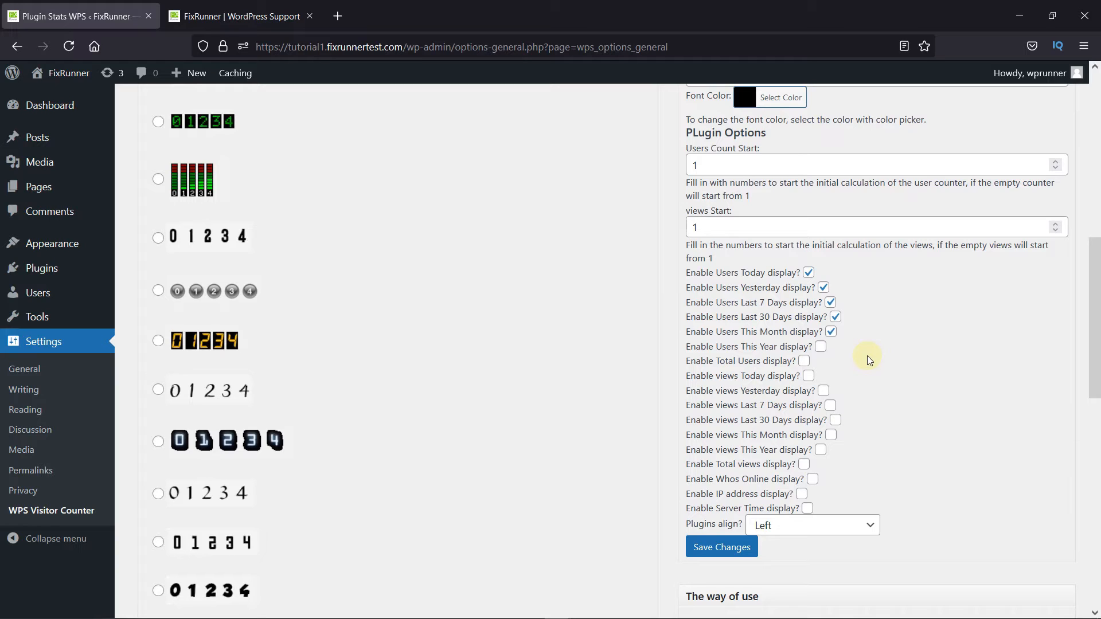
pyautogui.moveTo(861, 349)
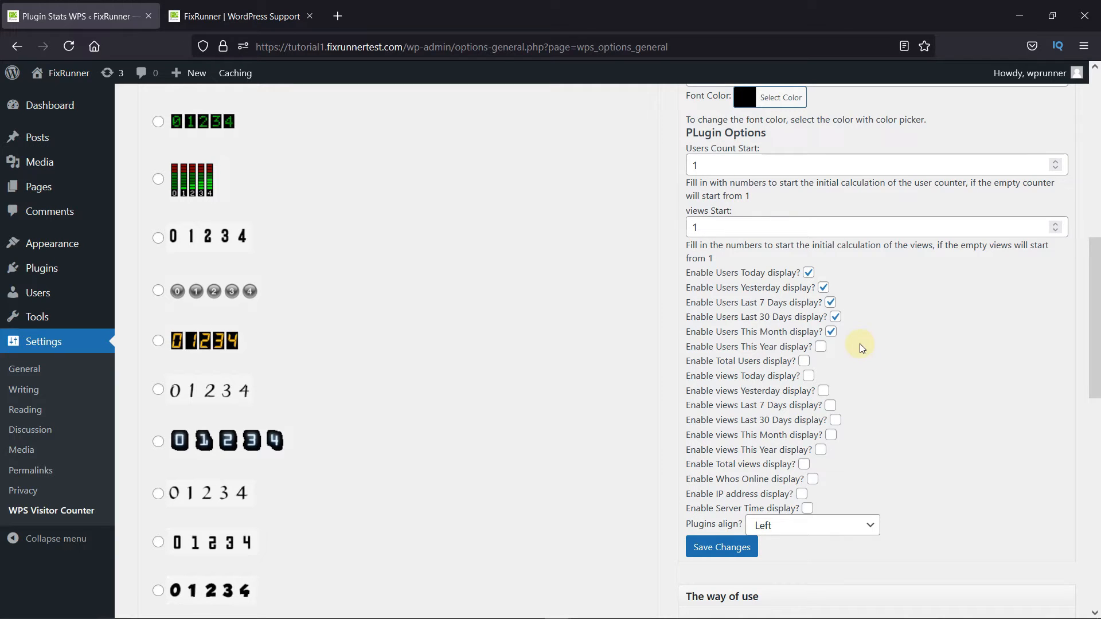
pyautogui.click(830, 331)
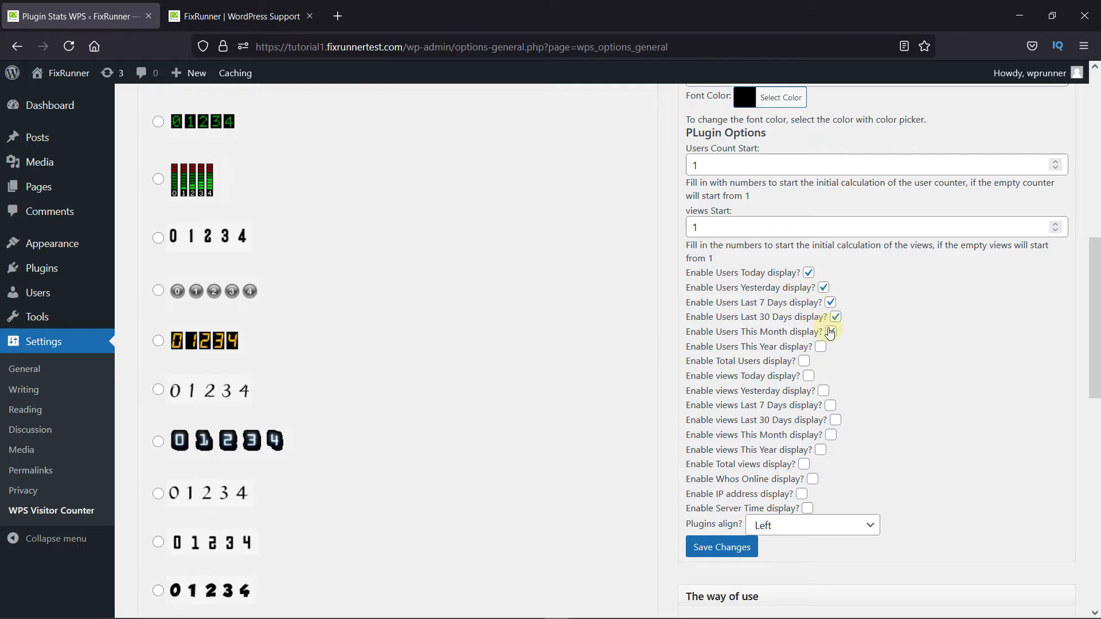
pyautogui.click(836, 317)
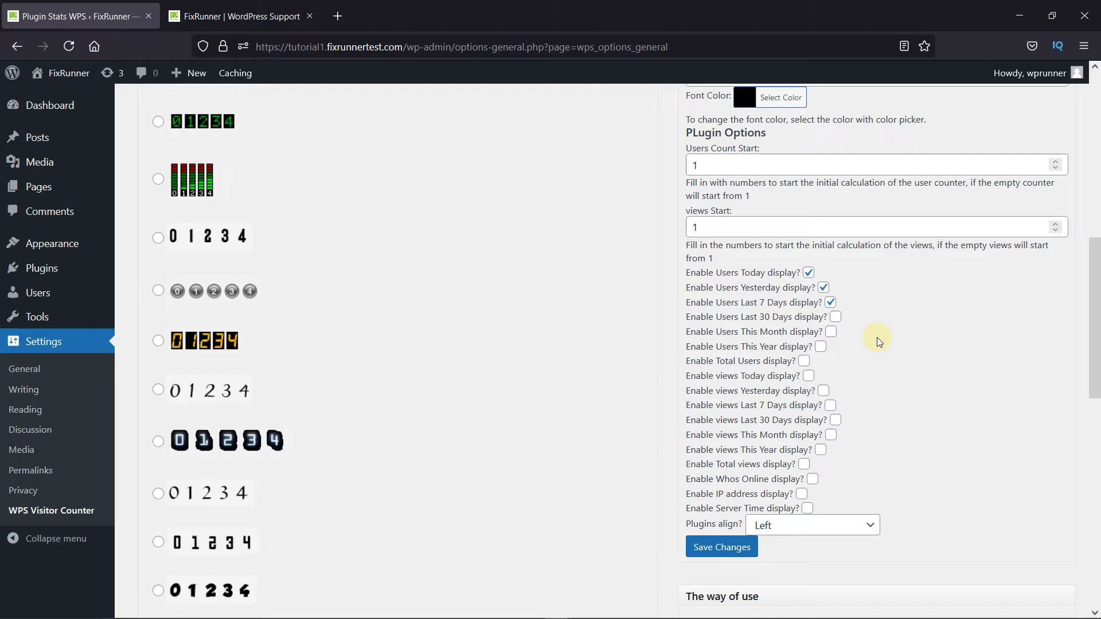
pyautogui.moveTo(880, 474)
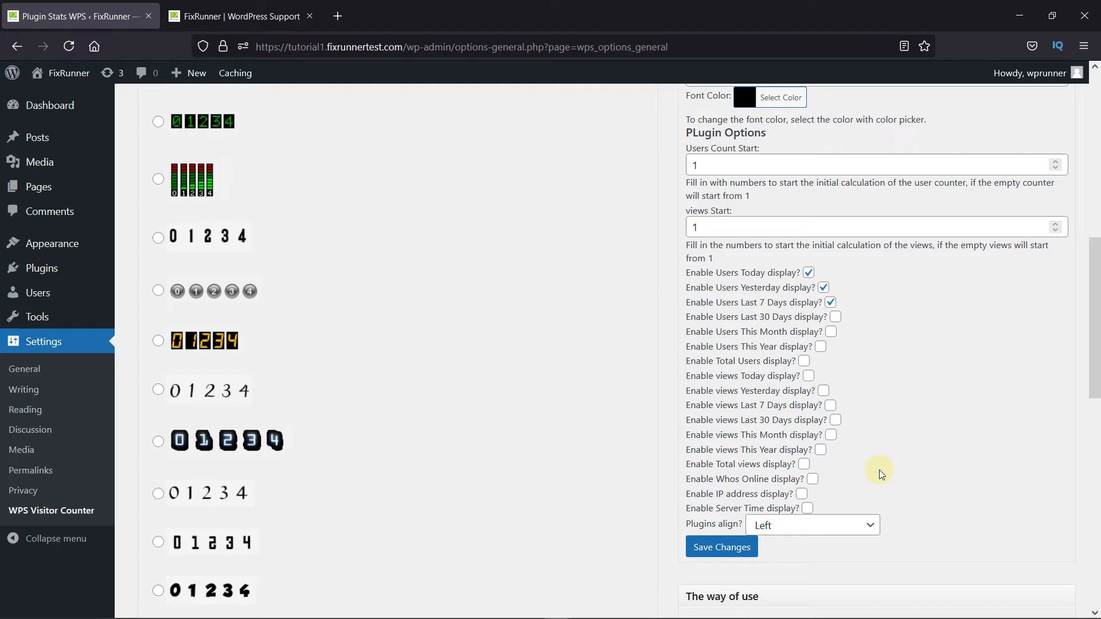
pyautogui.click(721, 547)
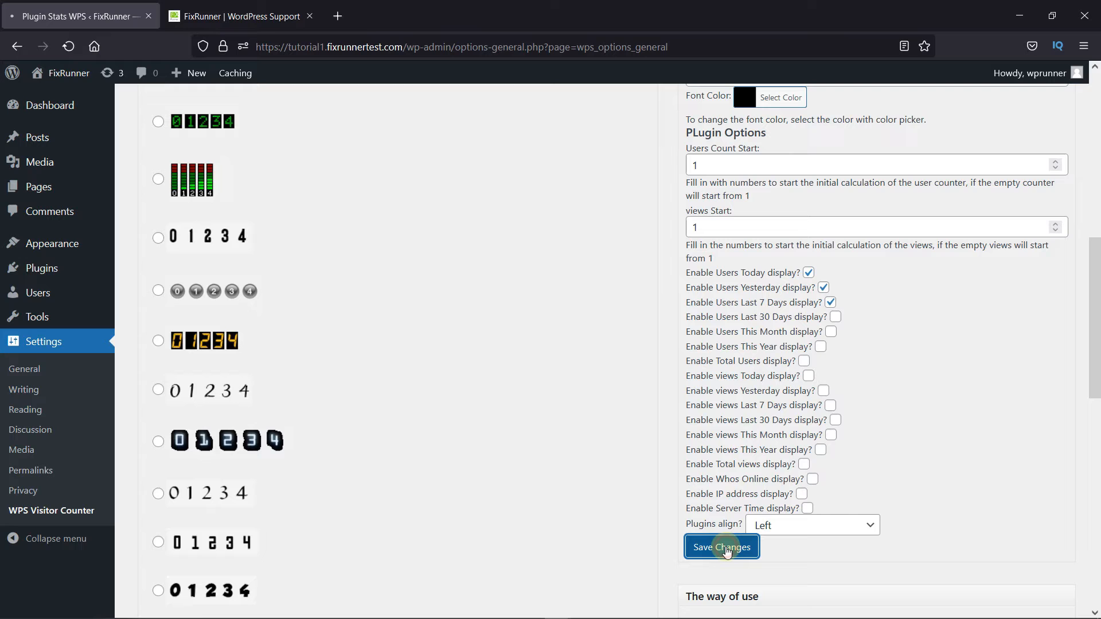
pyautogui.click(720, 547)
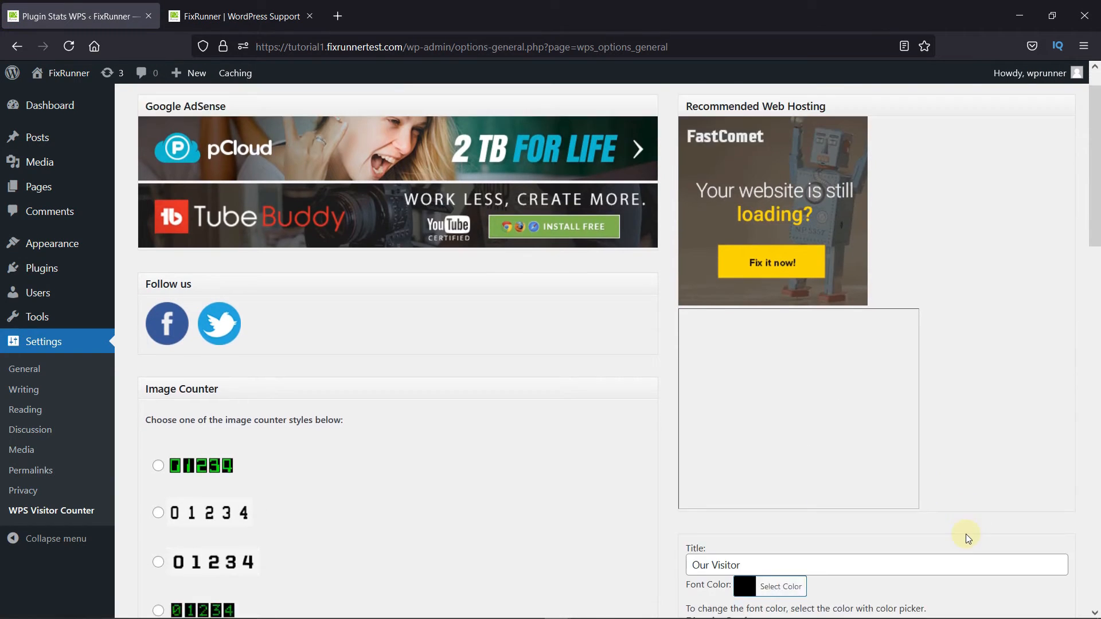
# - Scroll to 'The way of use' section showing the [wps_visitor_counter] shortcode
pyautogui.scroll(-3)
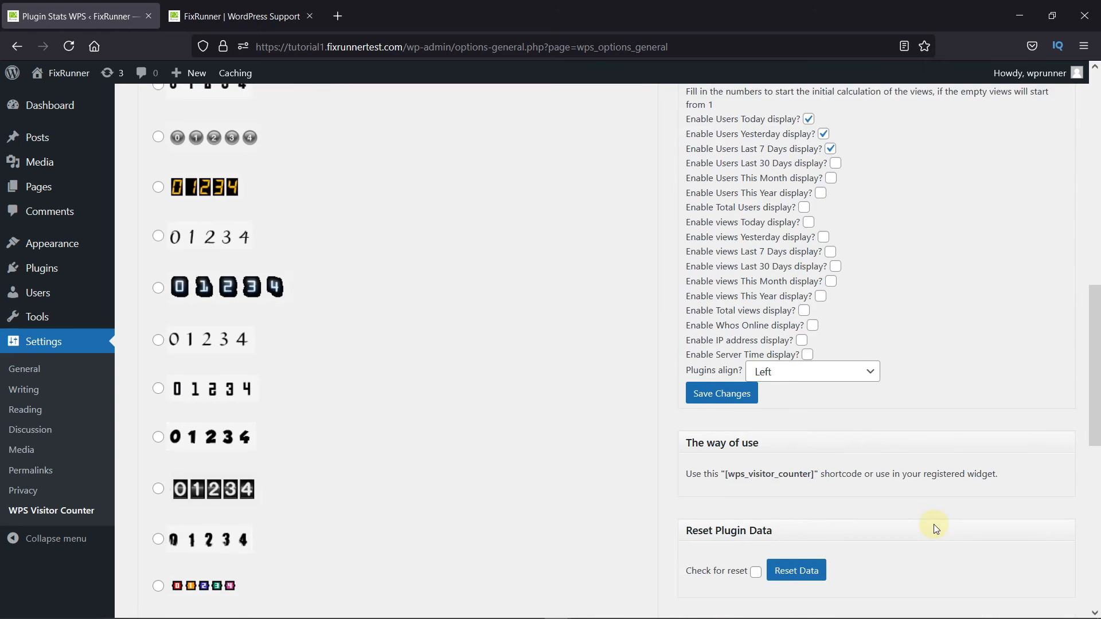
pyautogui.scroll(-3)
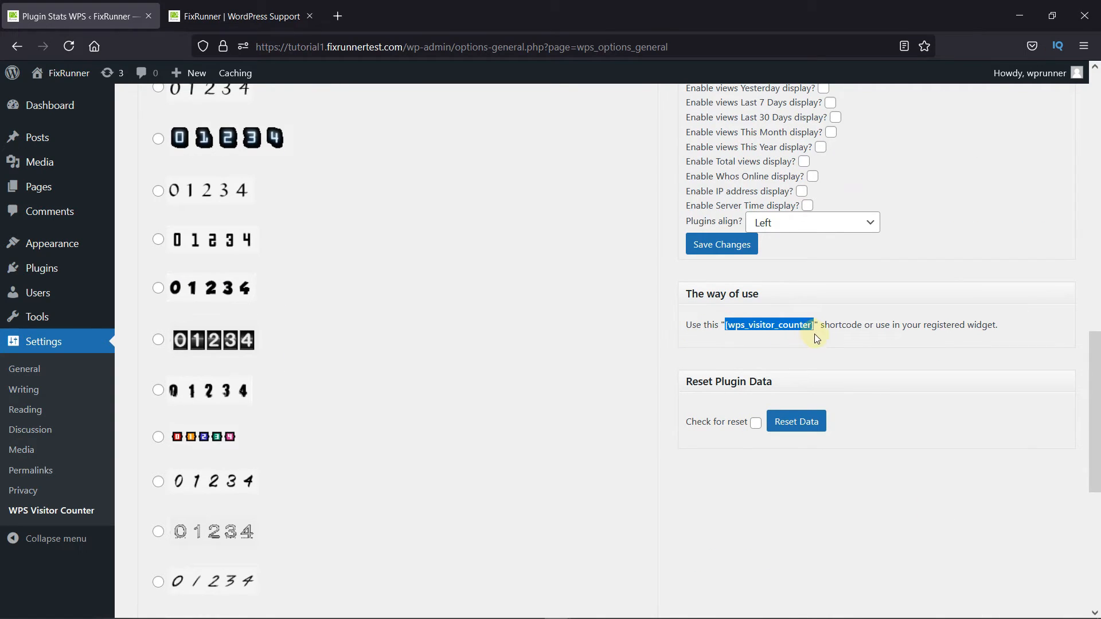
pyautogui.moveTo(822, 352)
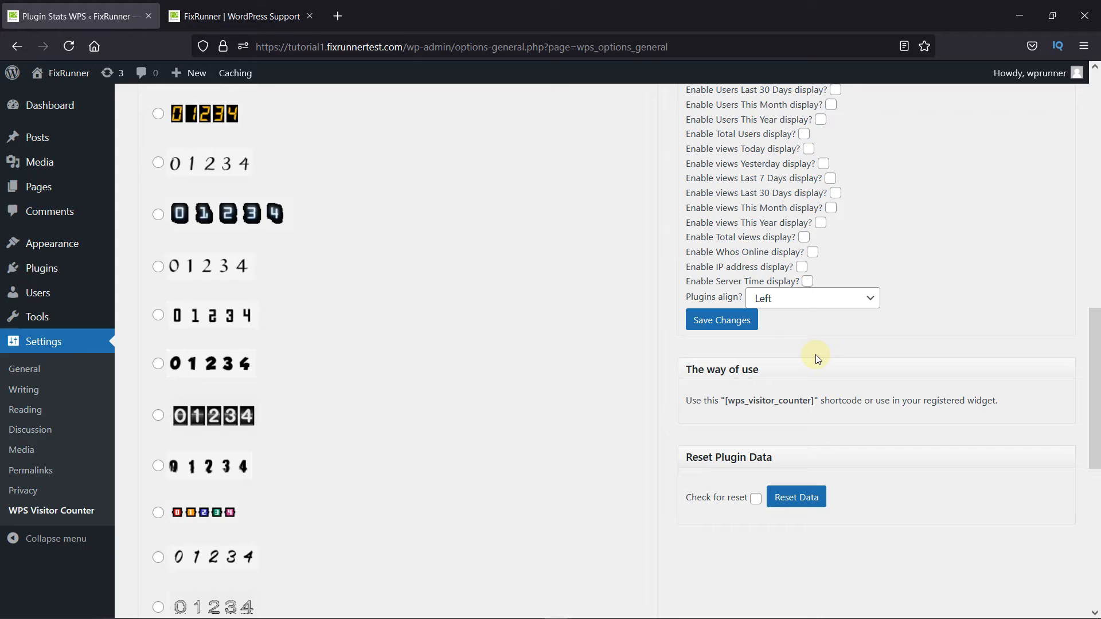
pyautogui.moveTo(729, 367)
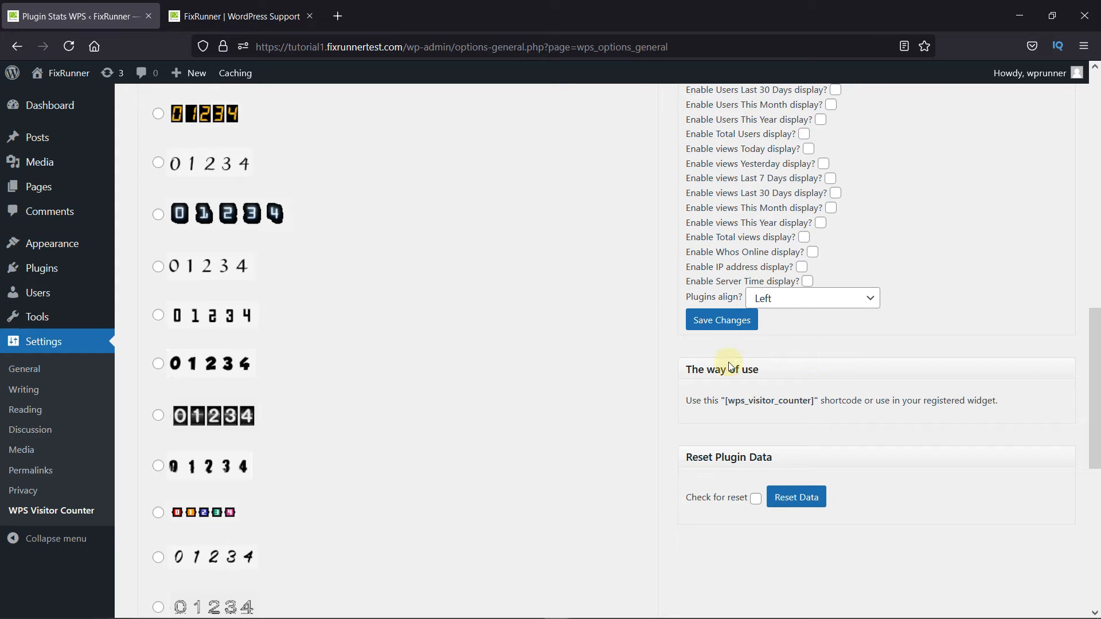
pyautogui.moveTo(50, 243)
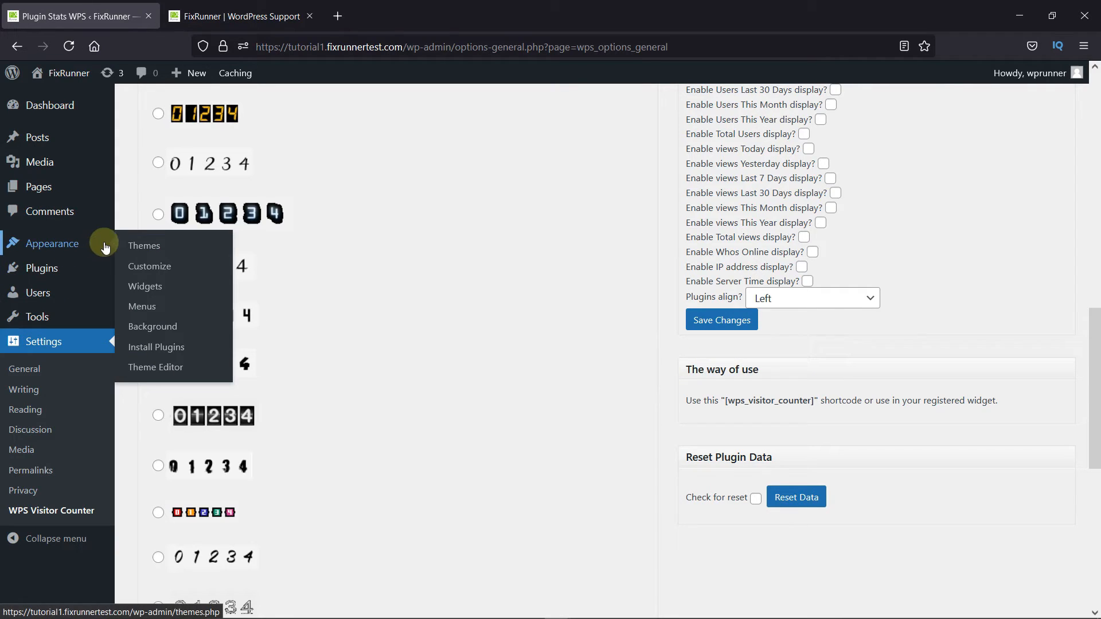
# - Go to Appearance > Widgets and locate the Right Sidebar area
pyautogui.click(145, 287)
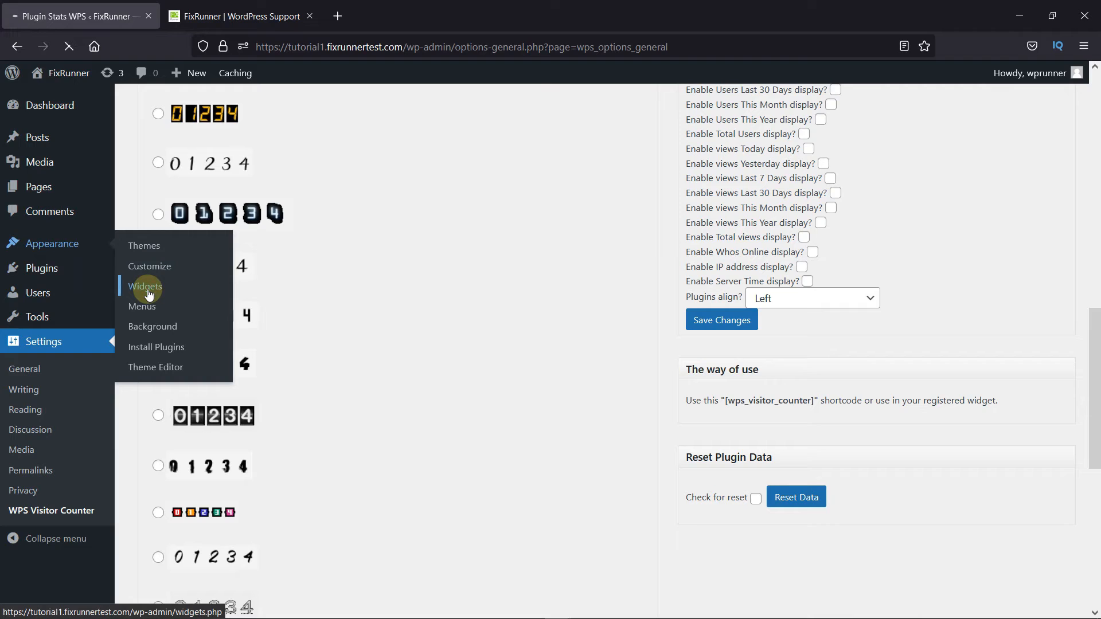
pyautogui.click(144, 286)
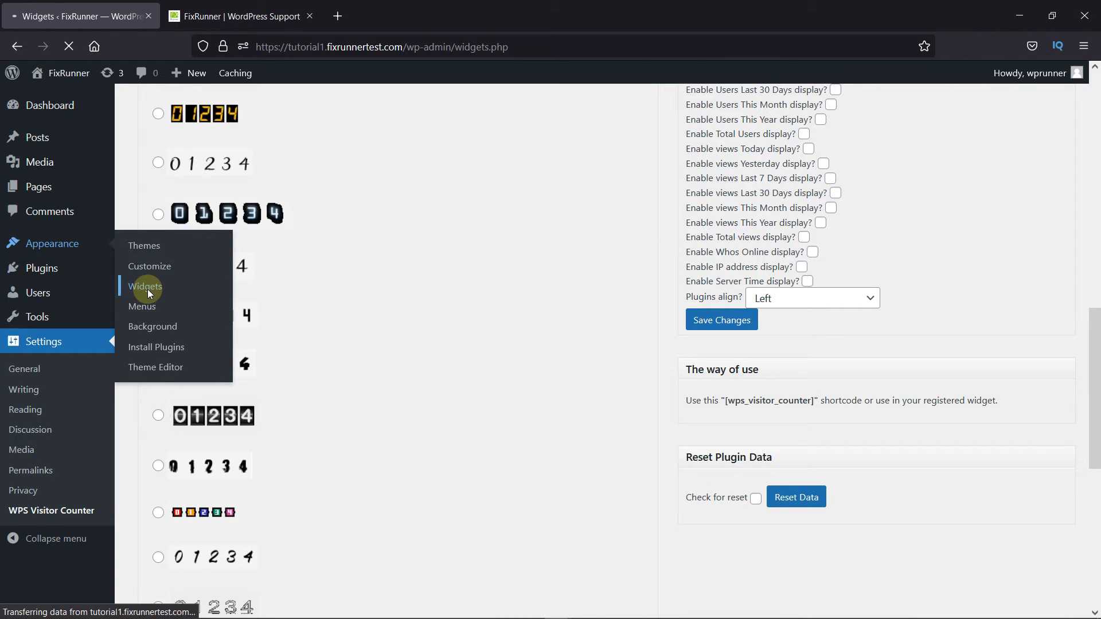
pyautogui.click(145, 286)
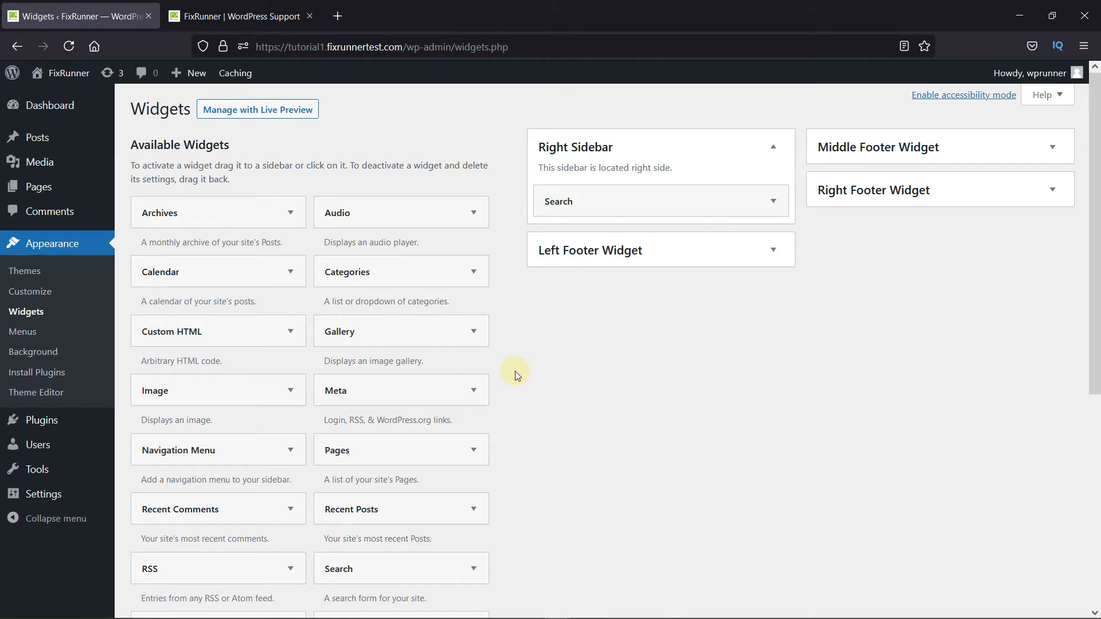
pyautogui.scroll(-3)
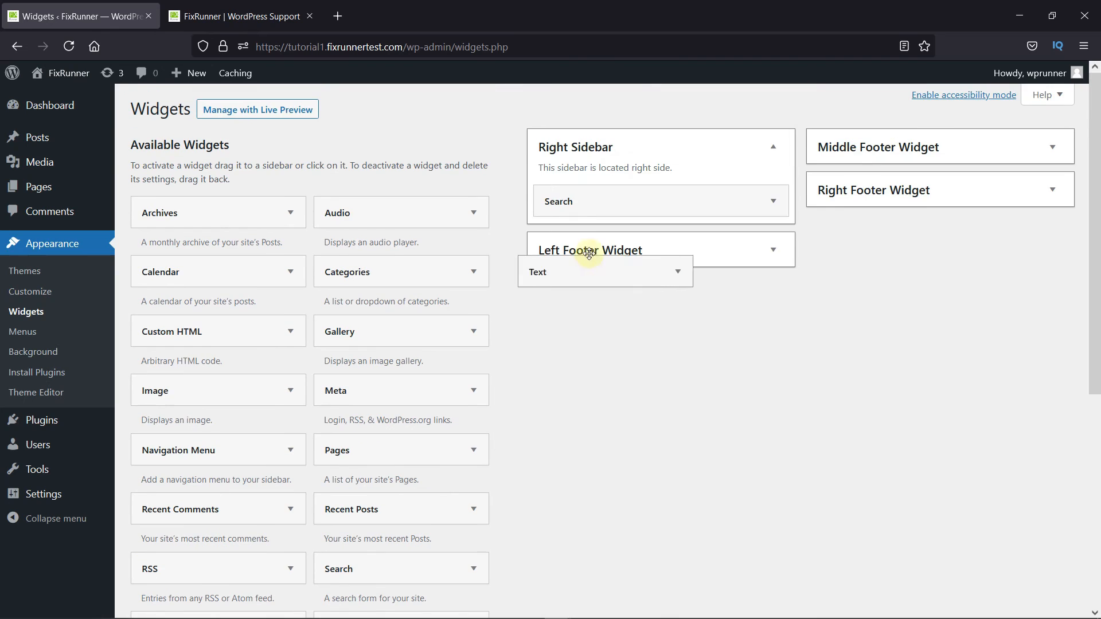
# - Add a Text widget with [wps_visitor_counter] to the Right Sidebar, save it, and view the live site
pyautogui.click(604, 272)
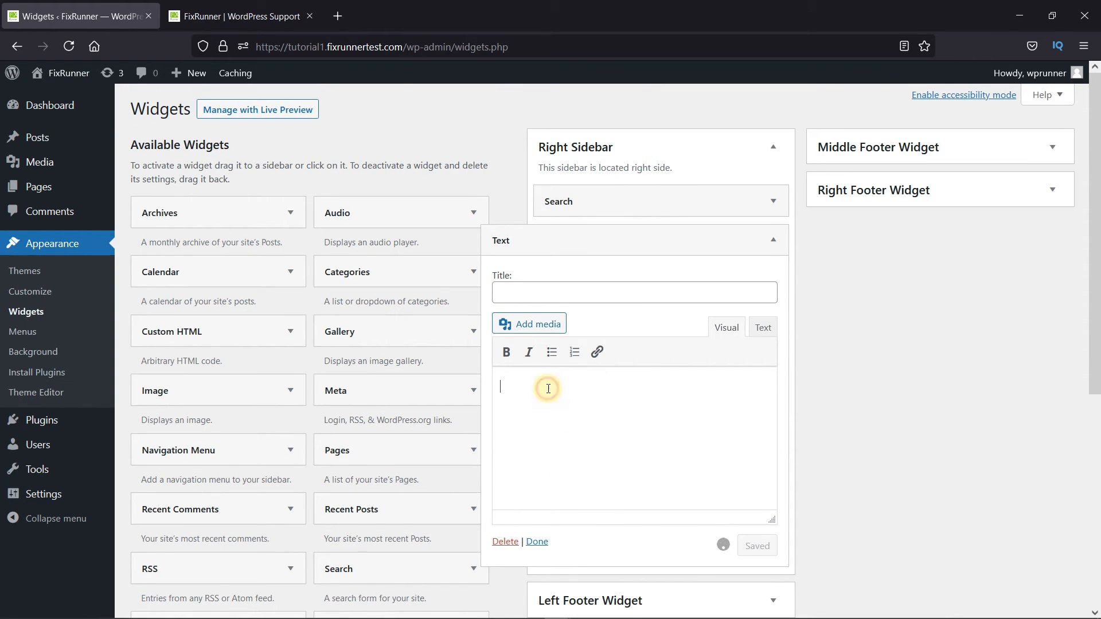
pyautogui.write('[wps_visitor_counter]')
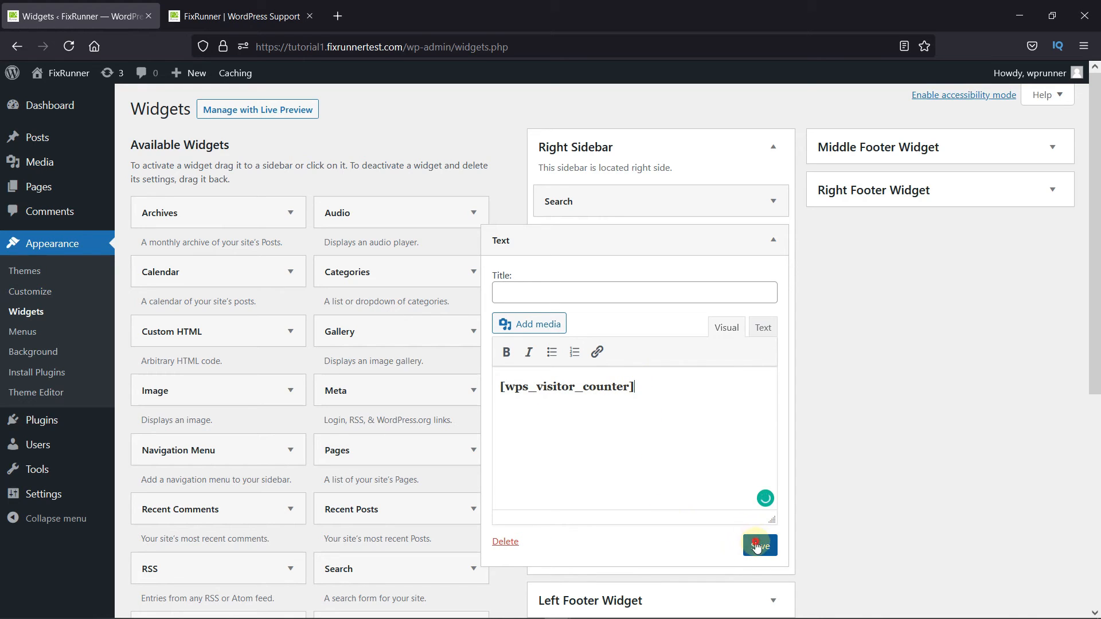
pyautogui.click(758, 546)
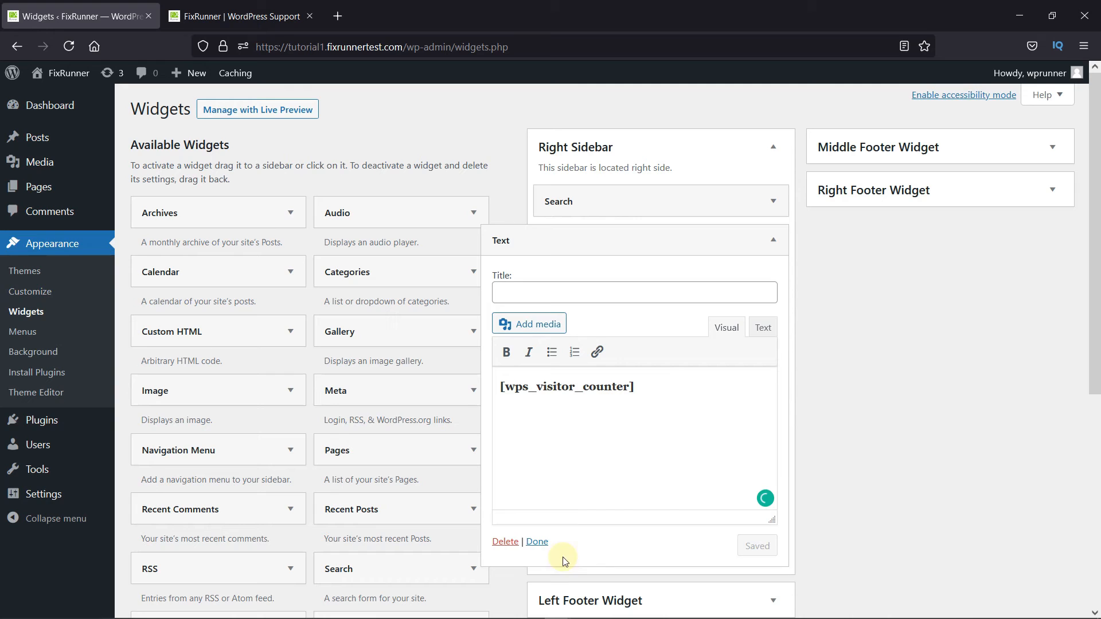
pyautogui.click(535, 541)
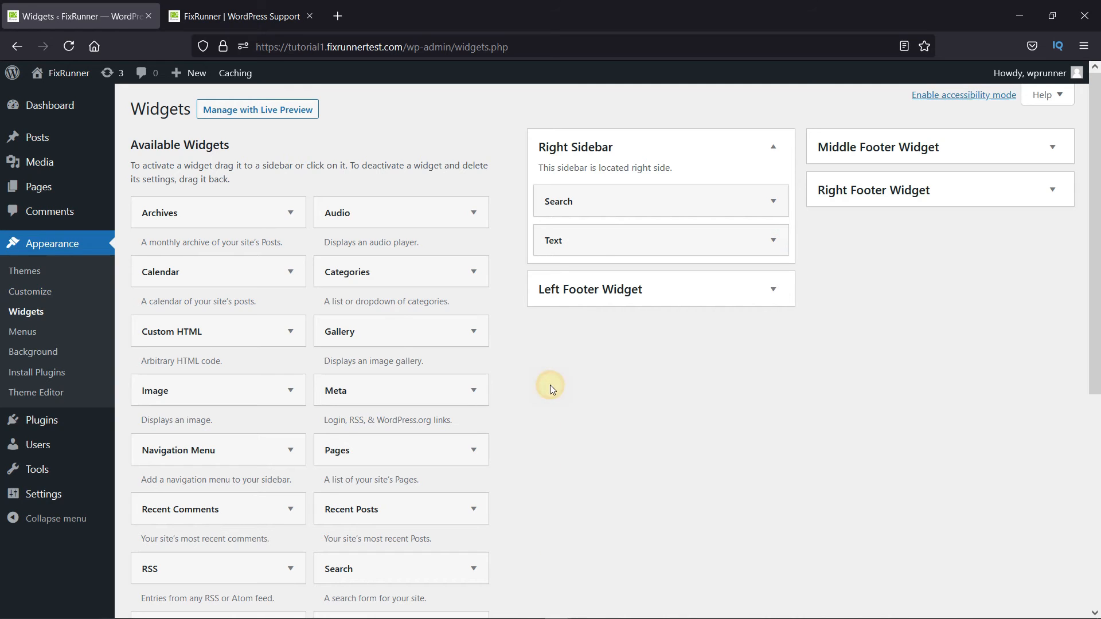
pyautogui.click(238, 15)
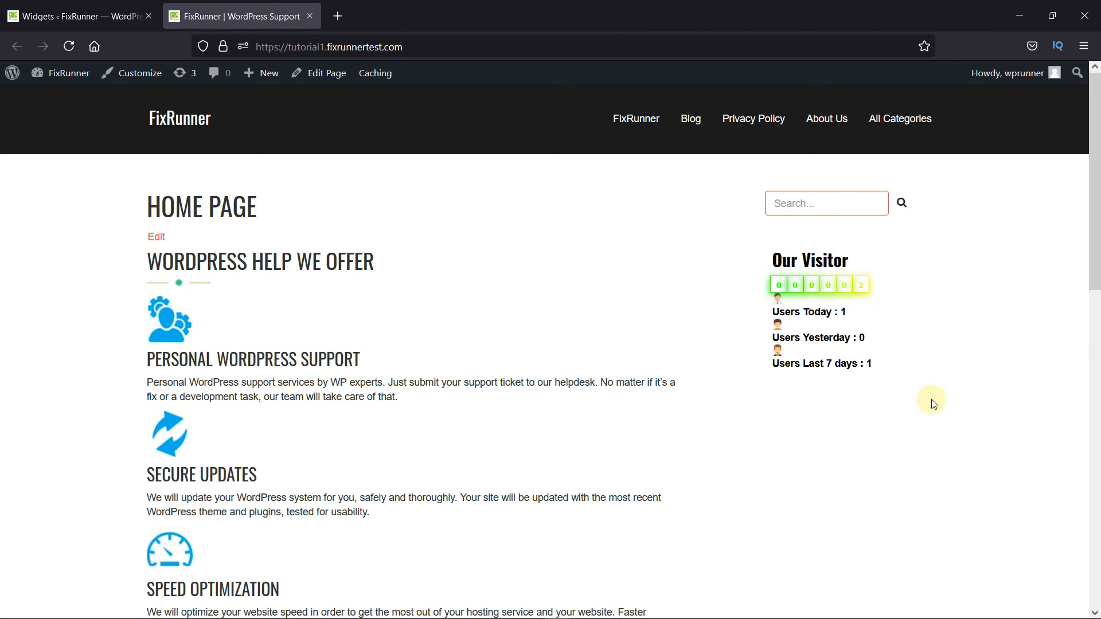
pyautogui.moveTo(925, 471)
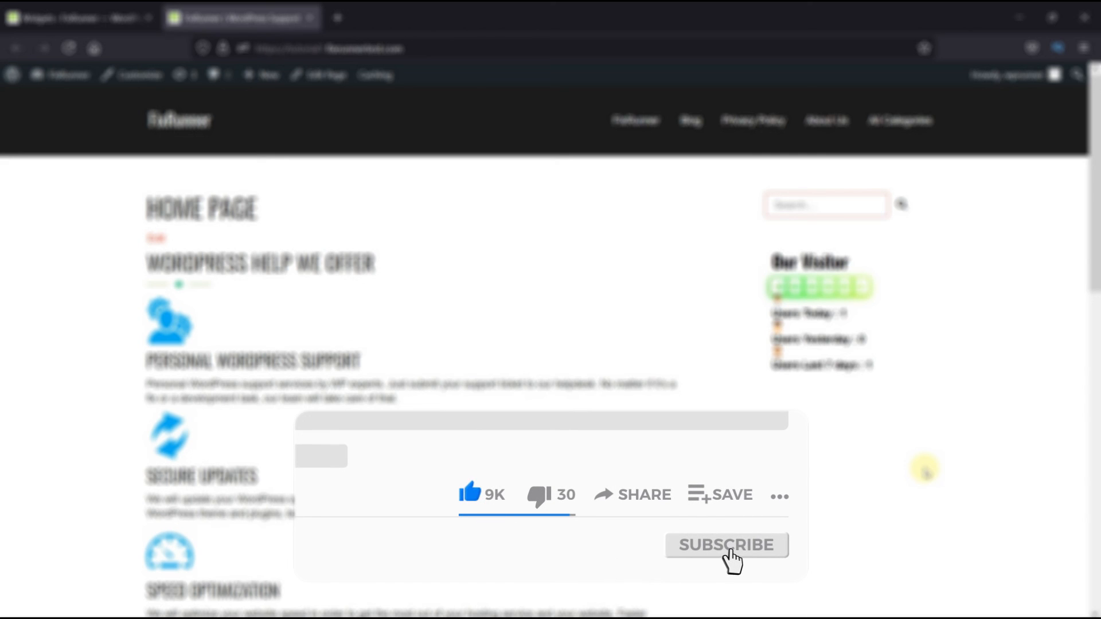
pyautogui.click(726, 545)
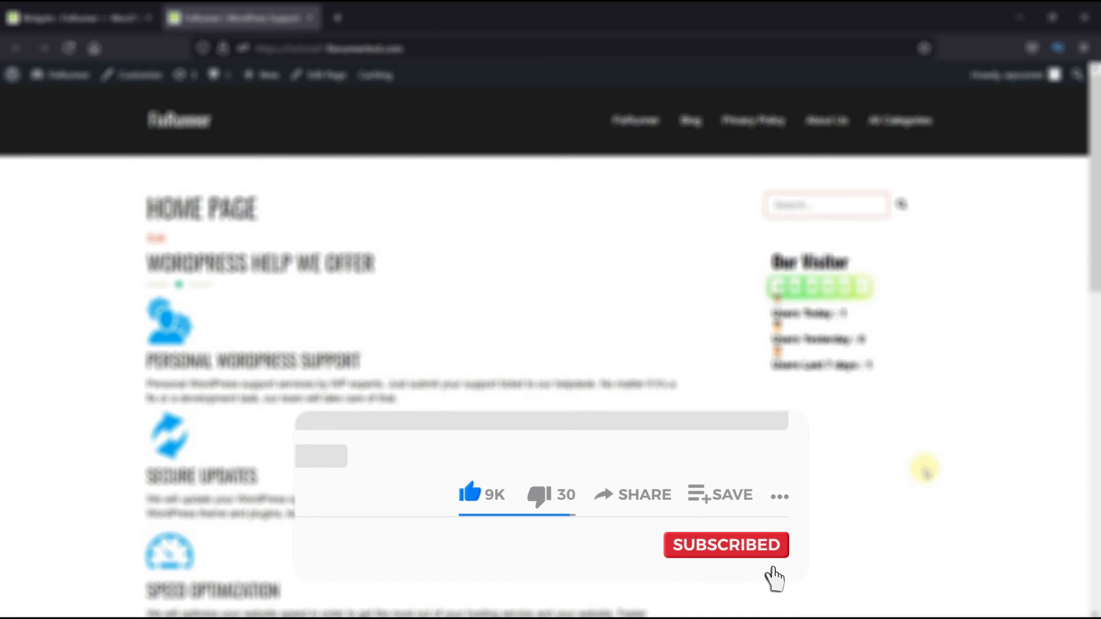